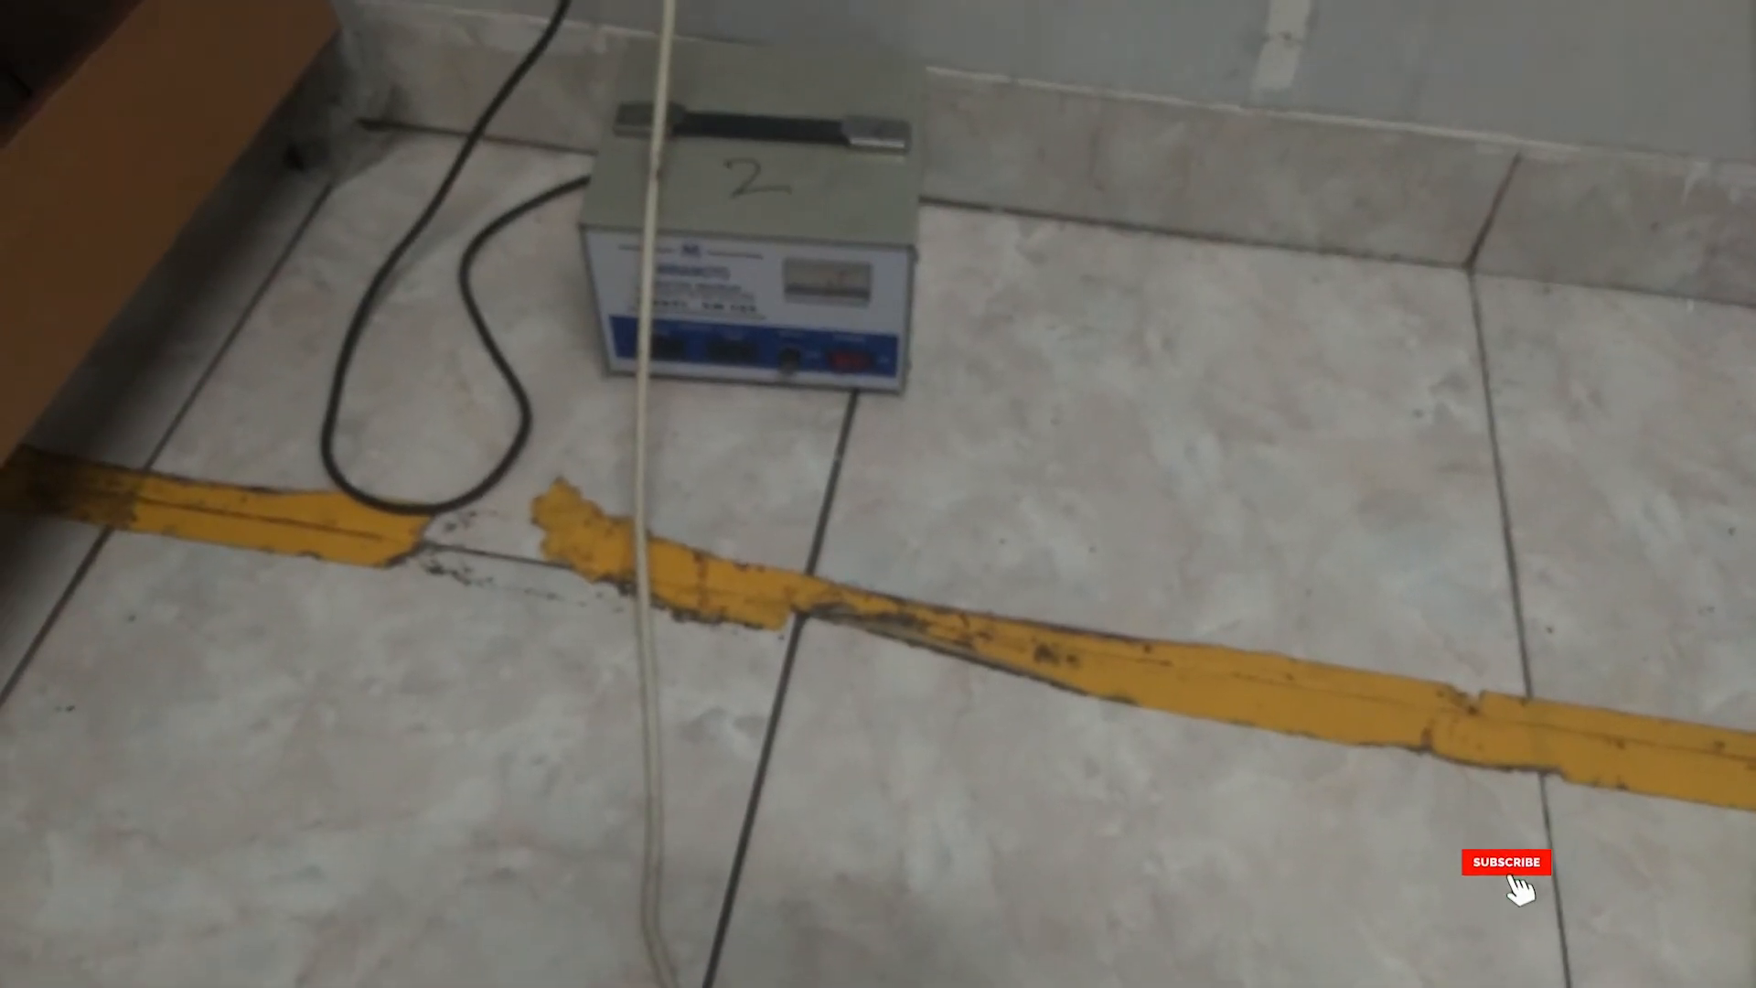
{"action": "left_click", "coordinate": [1506, 862]}
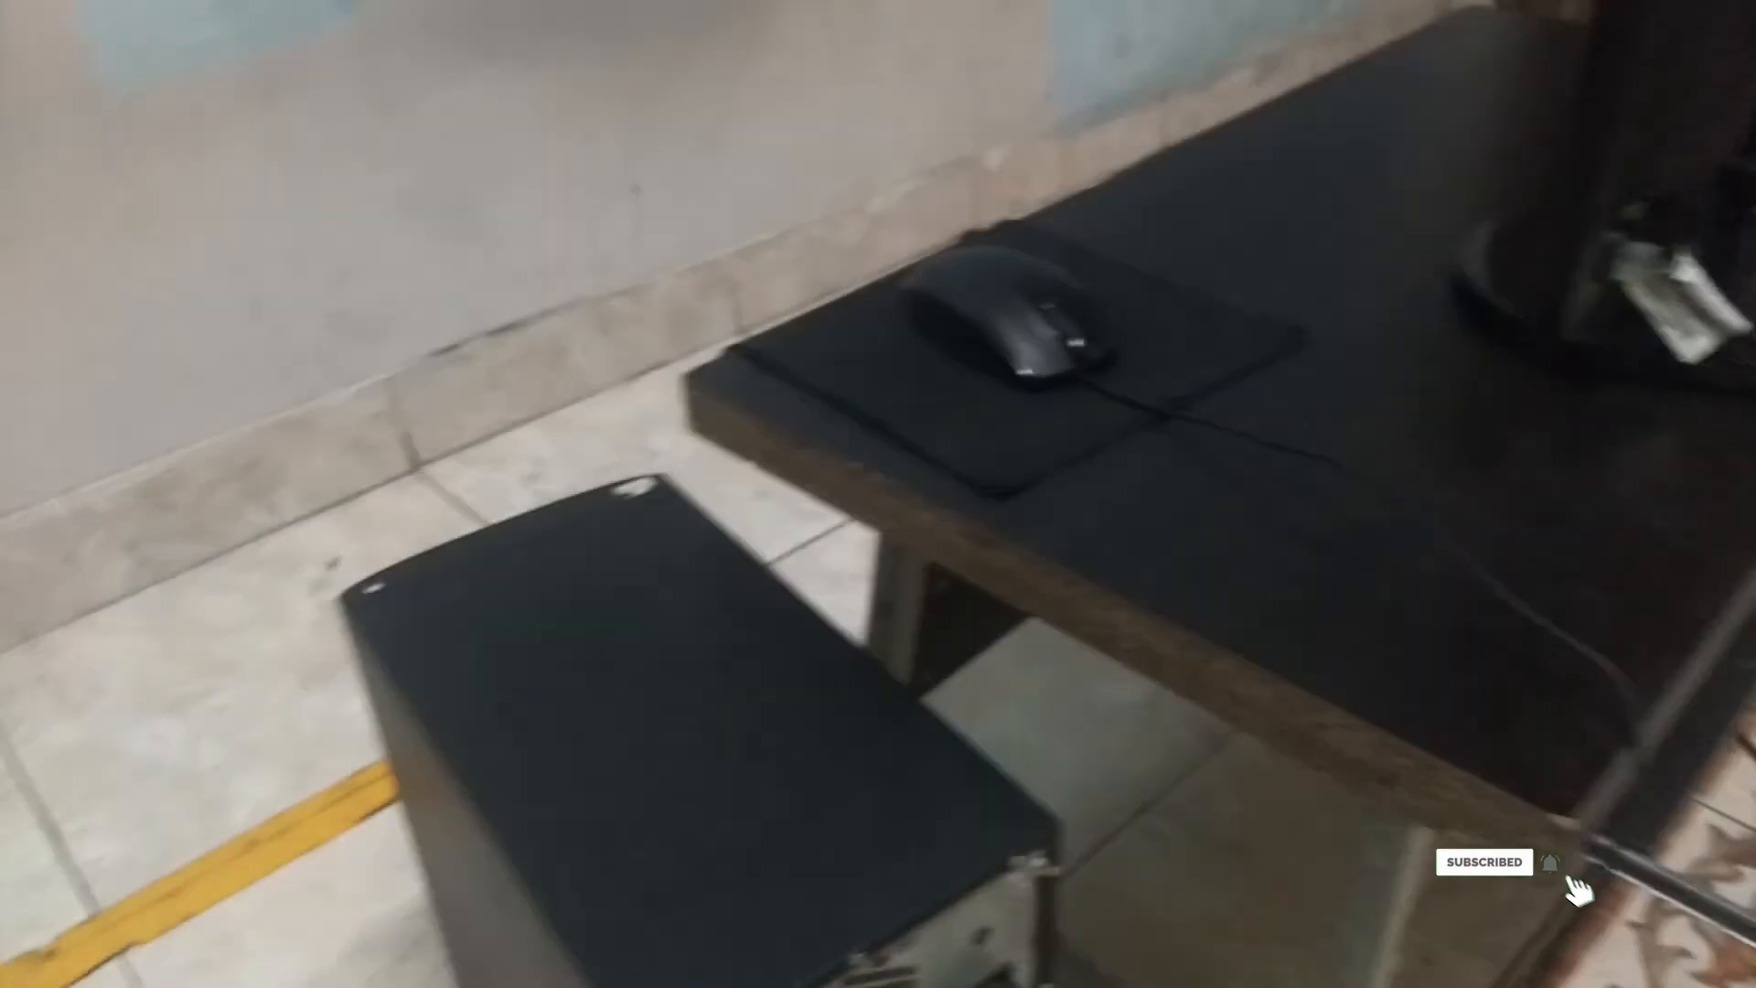